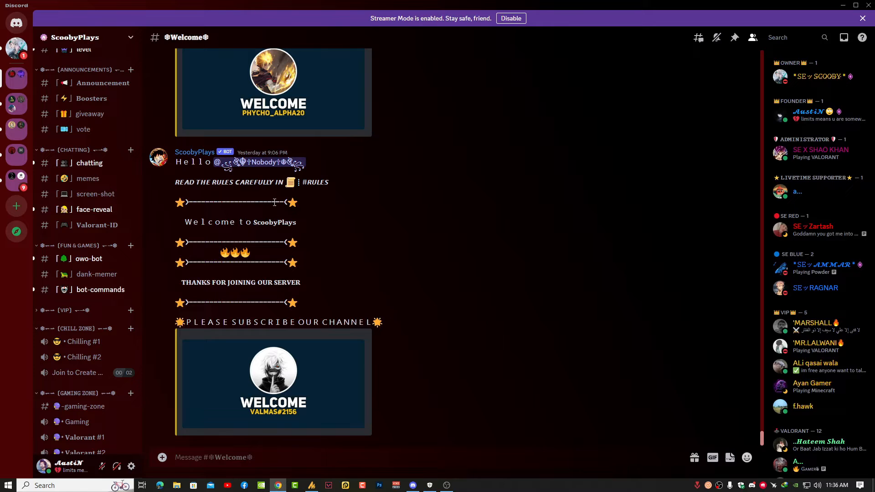
pyautogui.moveTo(292, 242)
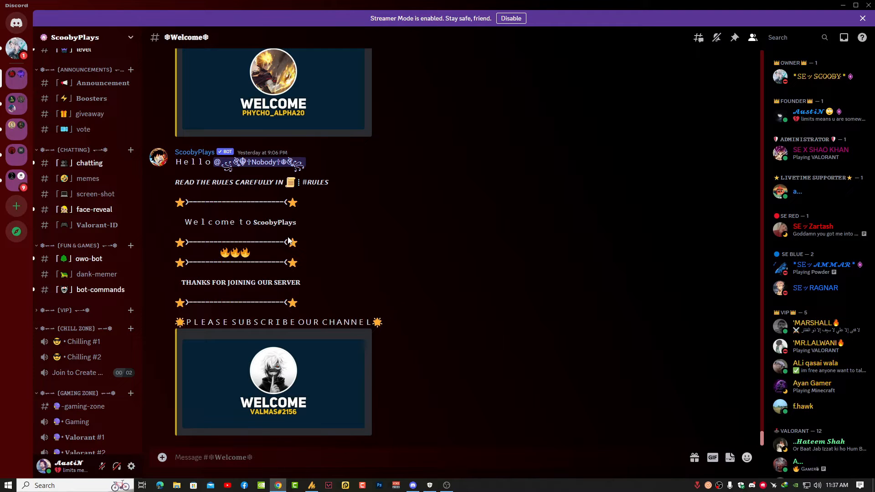
pyautogui.moveTo(365, 253)
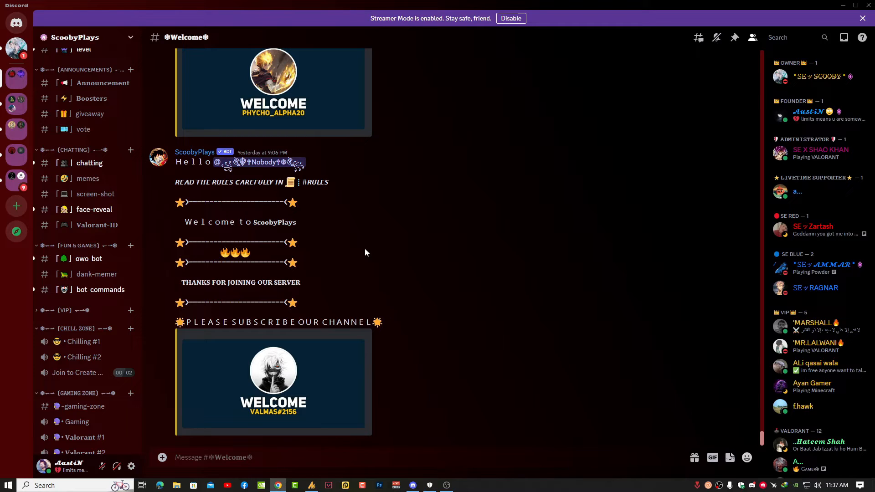
pyautogui.moveTo(362, 252)
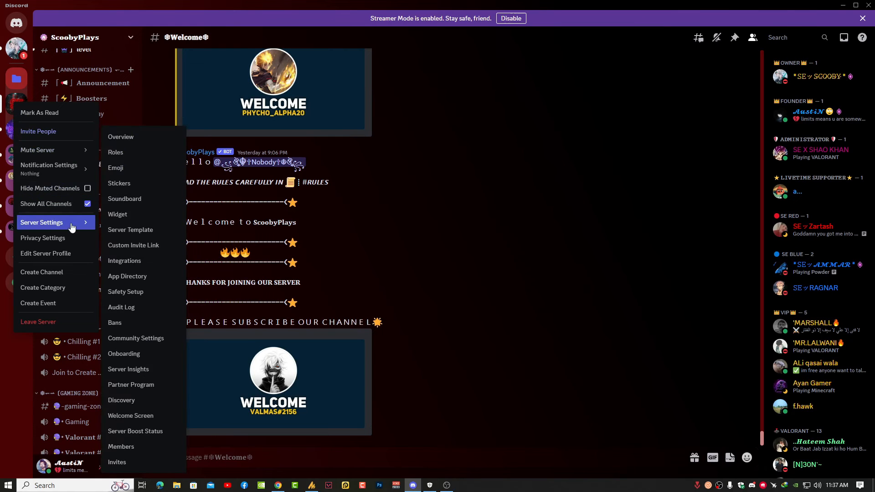
# Open ScoobyPlays's Server Overview page showing name, inactive channel and system message options
pyautogui.click(120, 137)
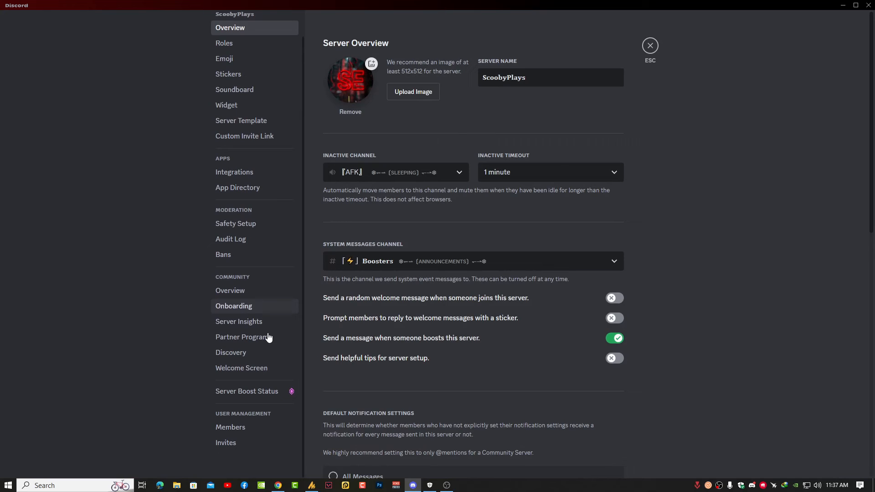
# Review ScoobyPlays's boost status (7 of 14 boosts toward level 3) and its perks, then leave settings
pyautogui.click(247, 390)
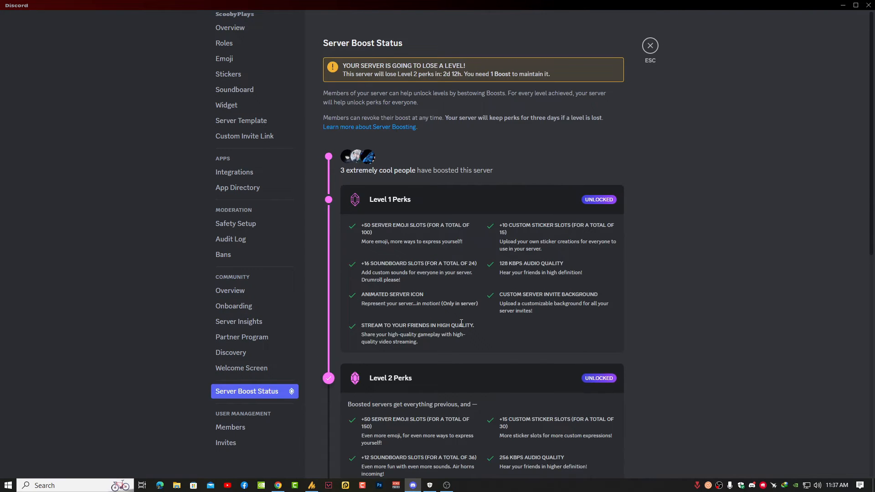
pyautogui.scroll(-3)
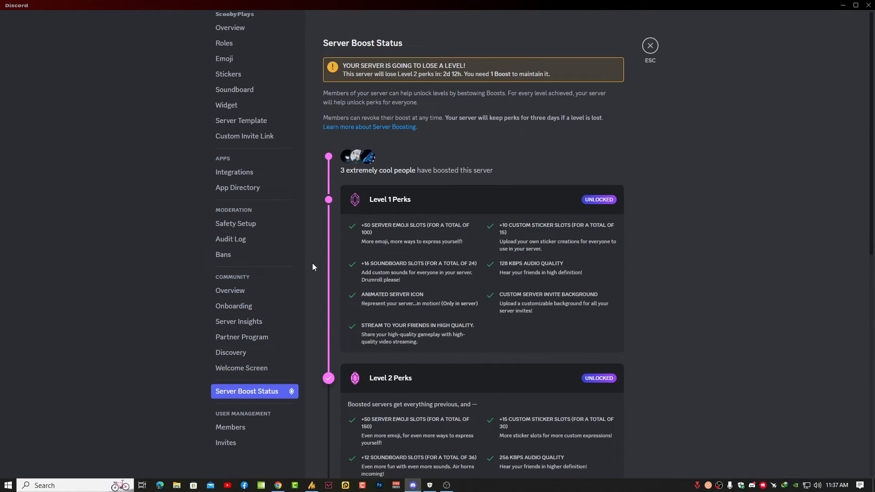
pyautogui.click(649, 45)
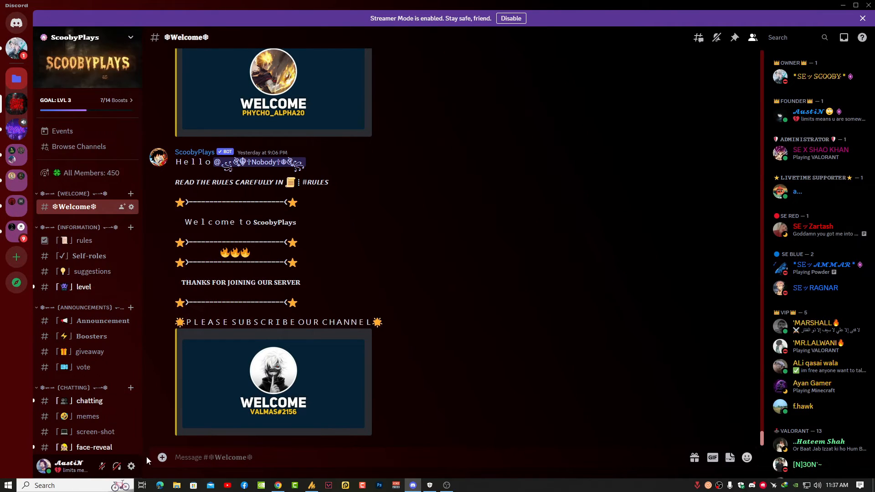
# Open User Settings at the My Account page, where Streamer Mode is enabled
pyautogui.click(131, 466)
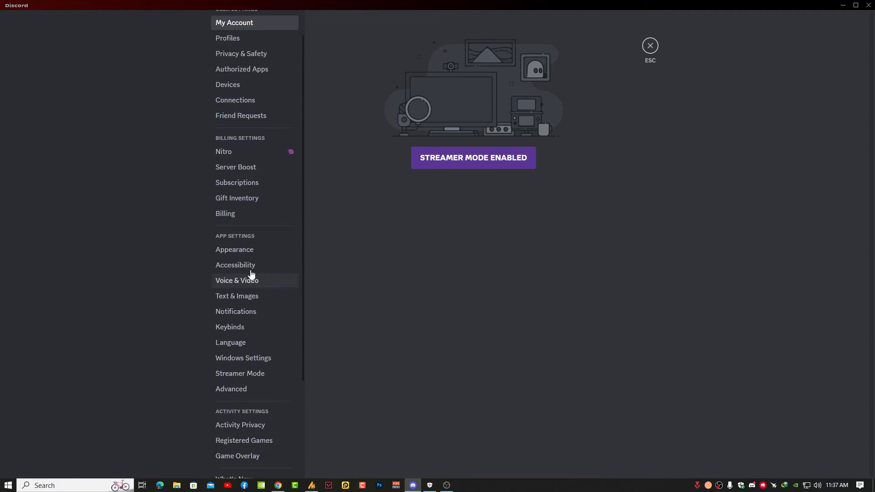
pyautogui.scroll(-3)
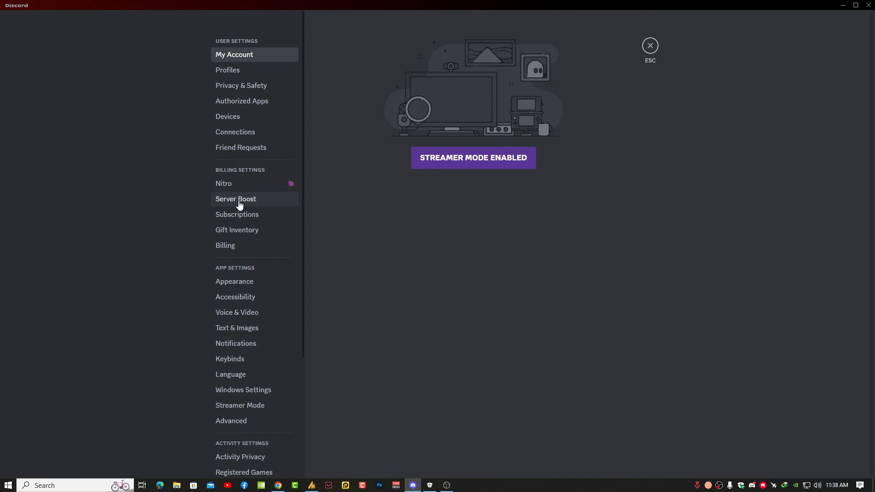
# From Server Boost under Billing Settings, choose Transfer Boost for the ScoobyPlays boost, listing destination servers
pyautogui.click(236, 198)
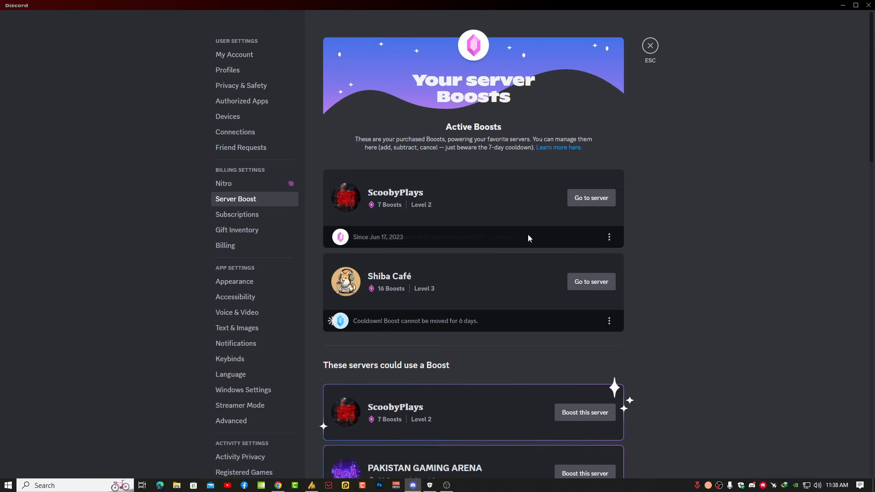
pyautogui.click(608, 236)
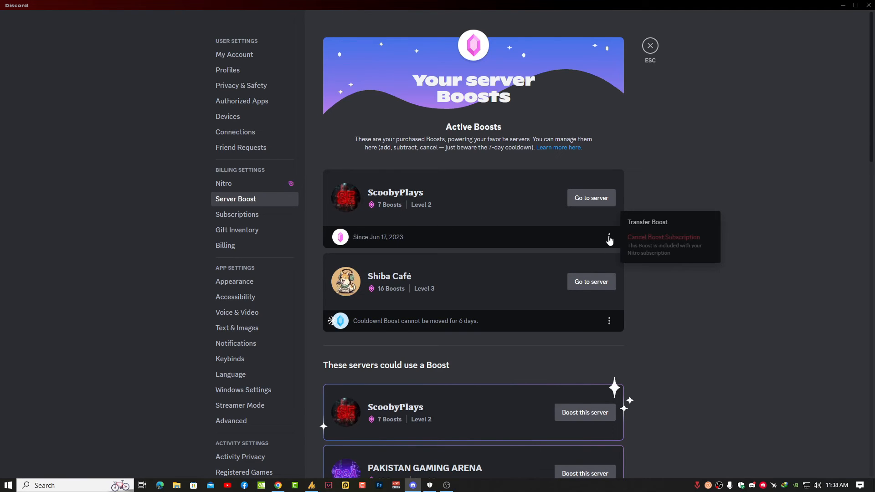
pyautogui.moveTo(646, 221)
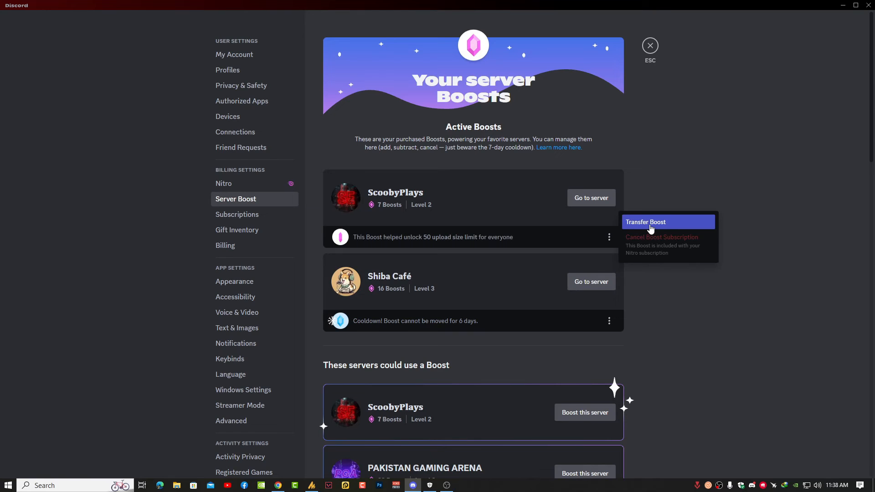
pyautogui.click(645, 222)
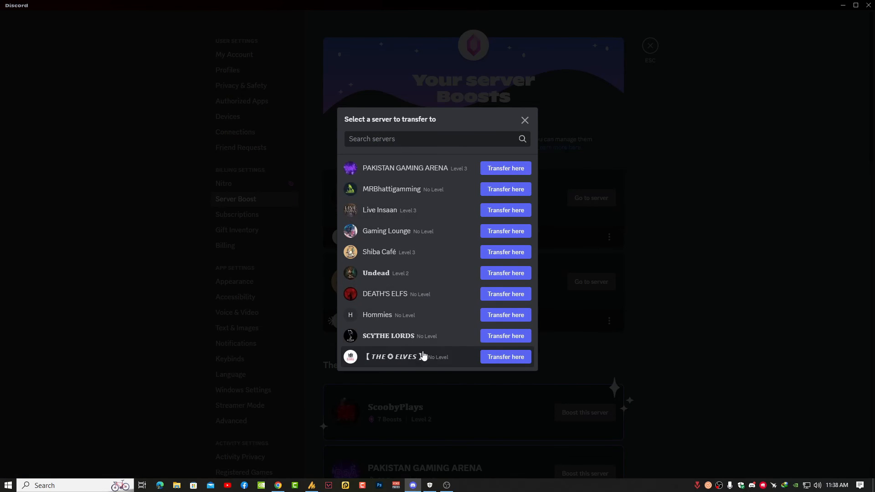
pyautogui.moveTo(436, 336)
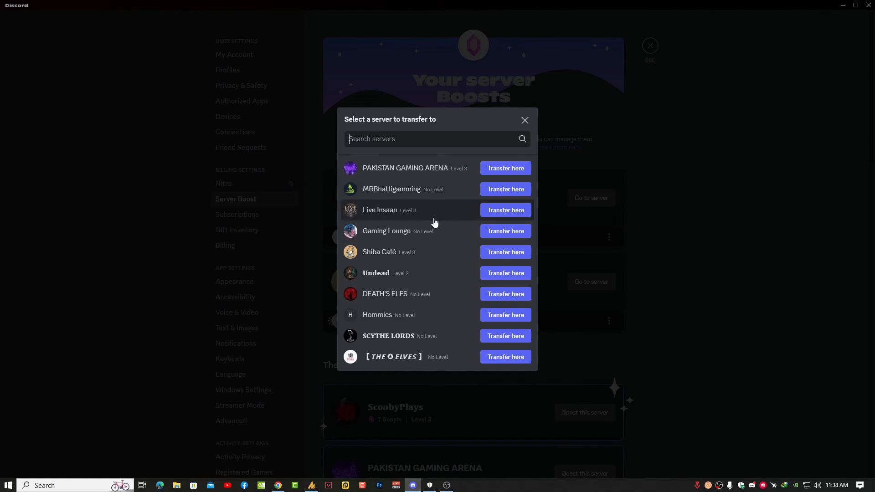
pyautogui.moveTo(504, 189)
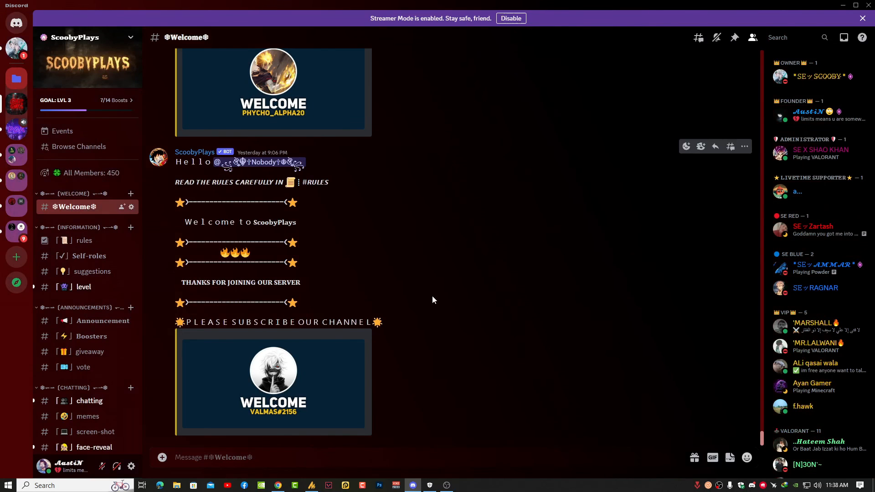
pyautogui.moveTo(513, 220)
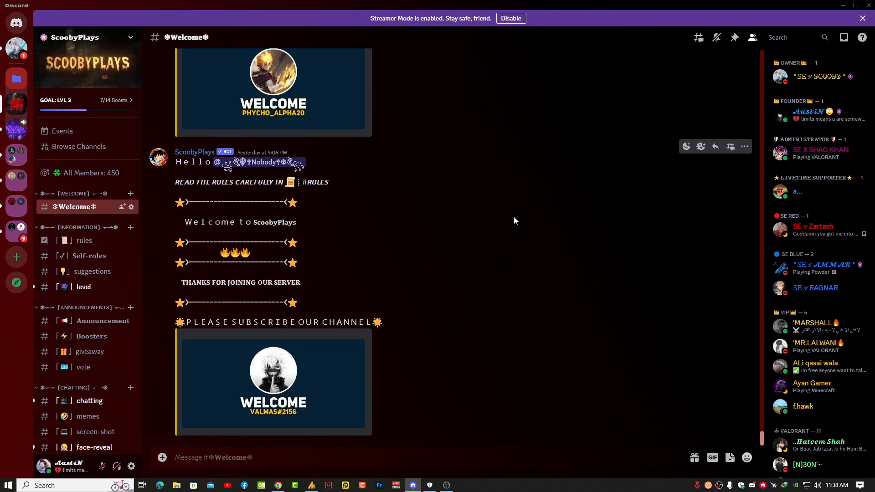